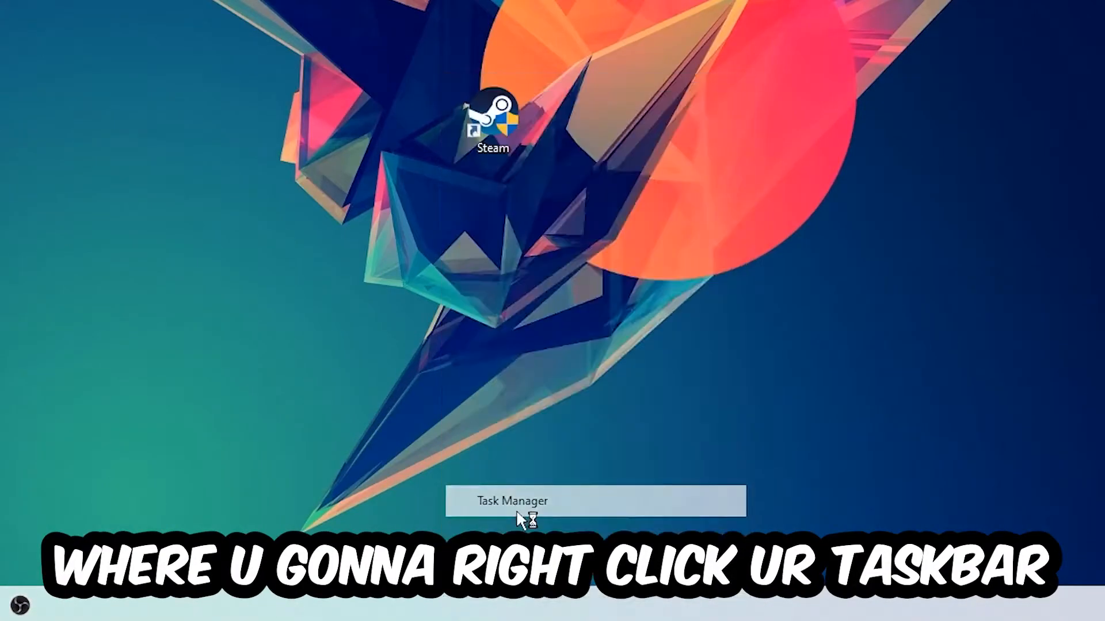
# Open Task Manager from the taskbar to view running background processes.
pyautogui.click(506, 501)
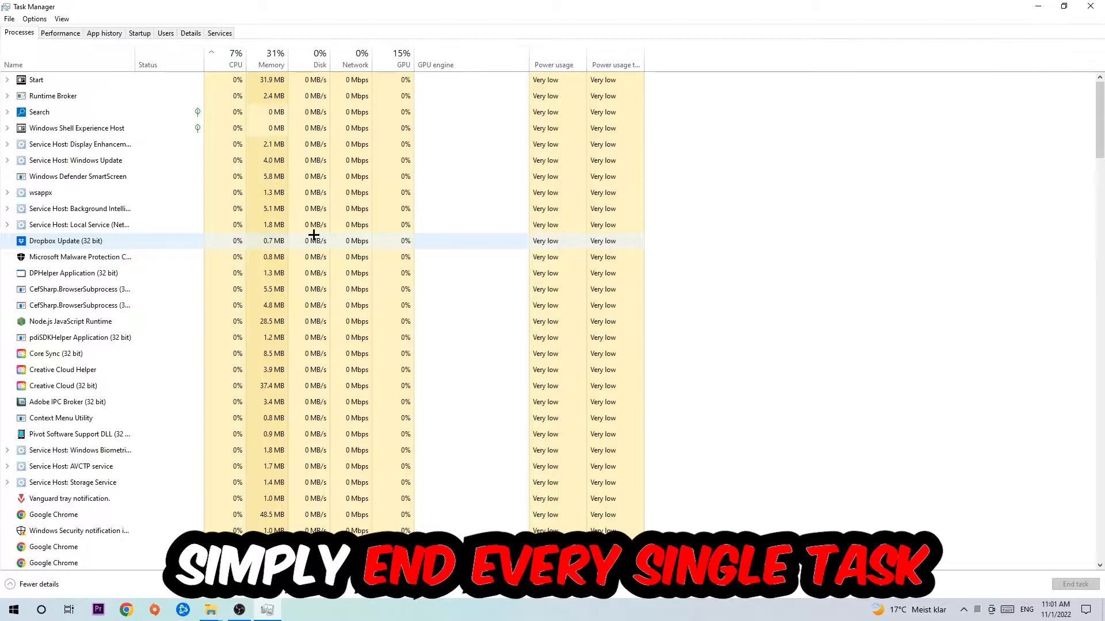
pyautogui.moveTo(269, 223)
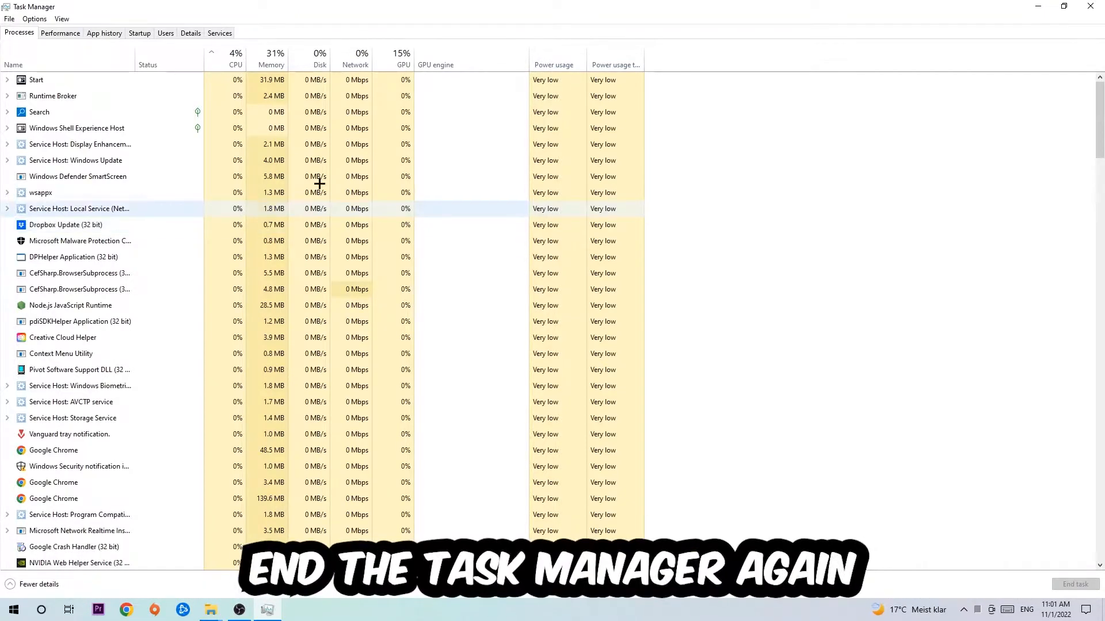
# Close Task Manager after ending the Adobe background processes.
pyautogui.click(1091, 6)
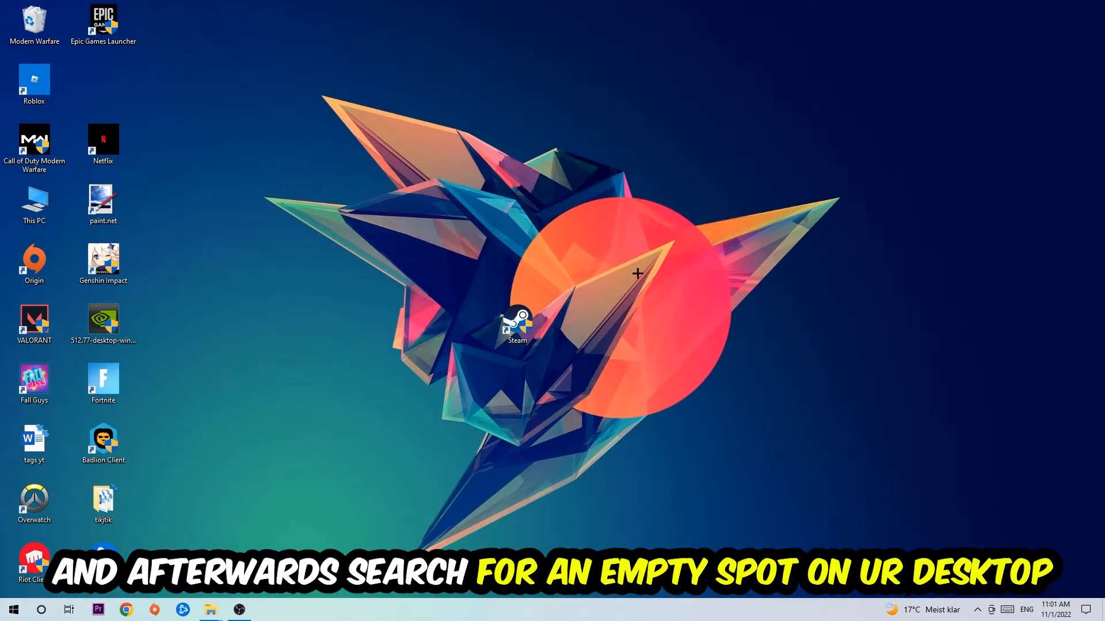
pyautogui.moveTo(694, 148)
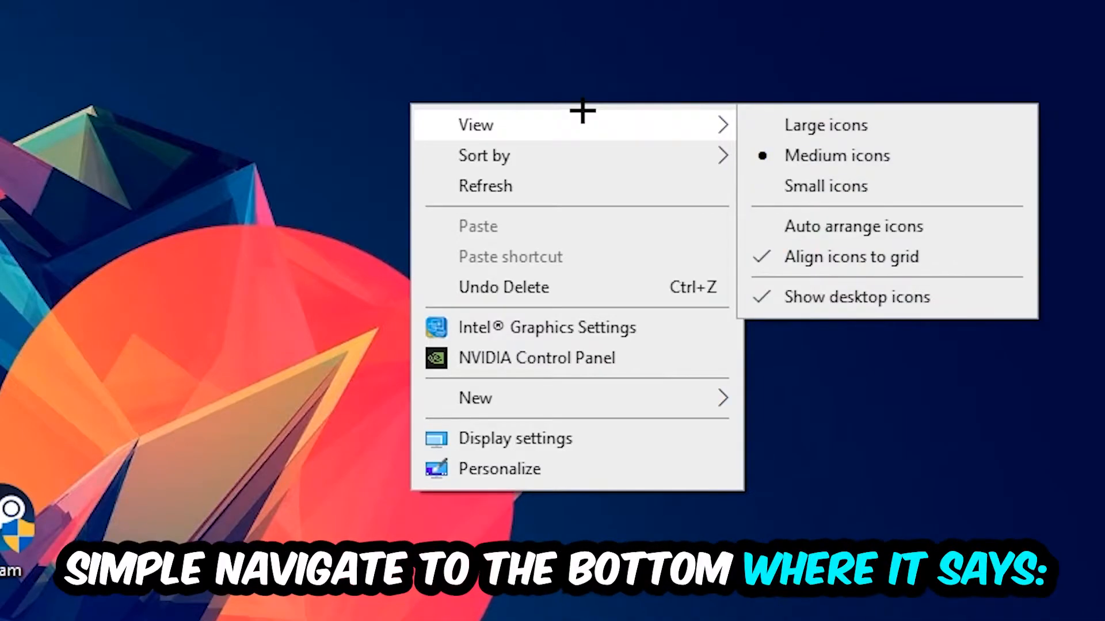
pyautogui.moveTo(558, 428)
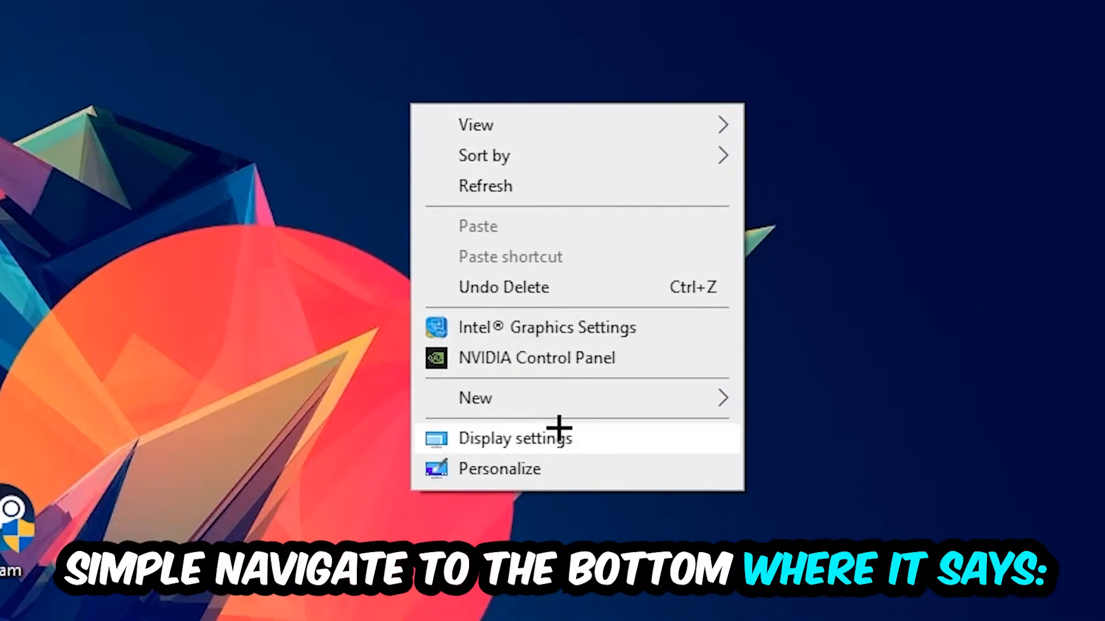
# Open Display settings, run Identify, and select display 2 as the main monitor.
pyautogui.click(514, 437)
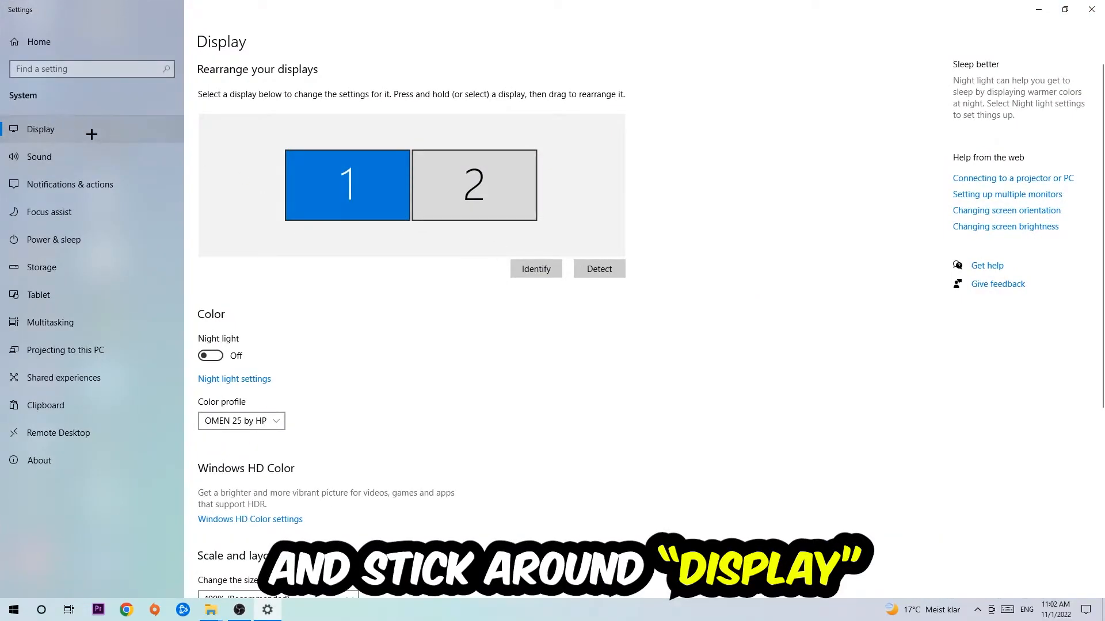
pyautogui.moveTo(624, 212)
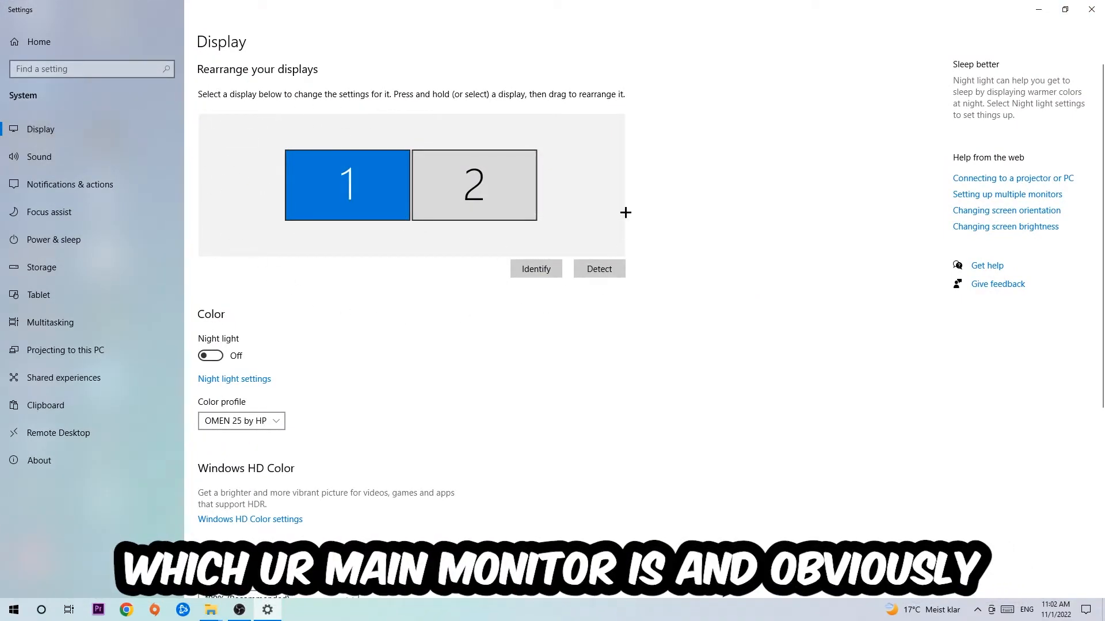
pyautogui.moveTo(469, 308)
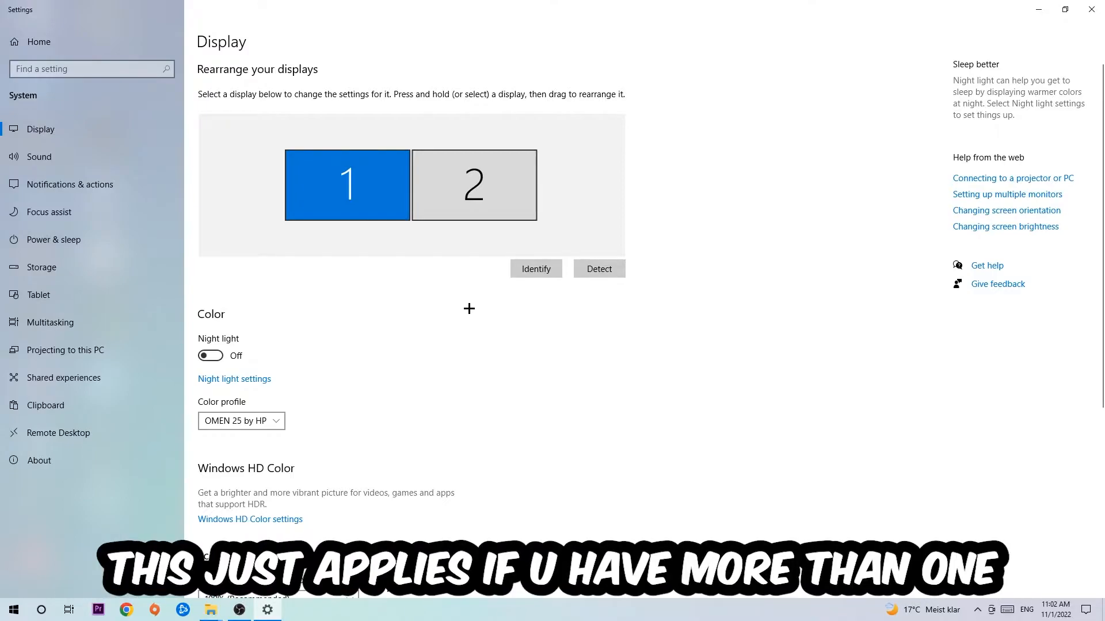
pyautogui.click(535, 269)
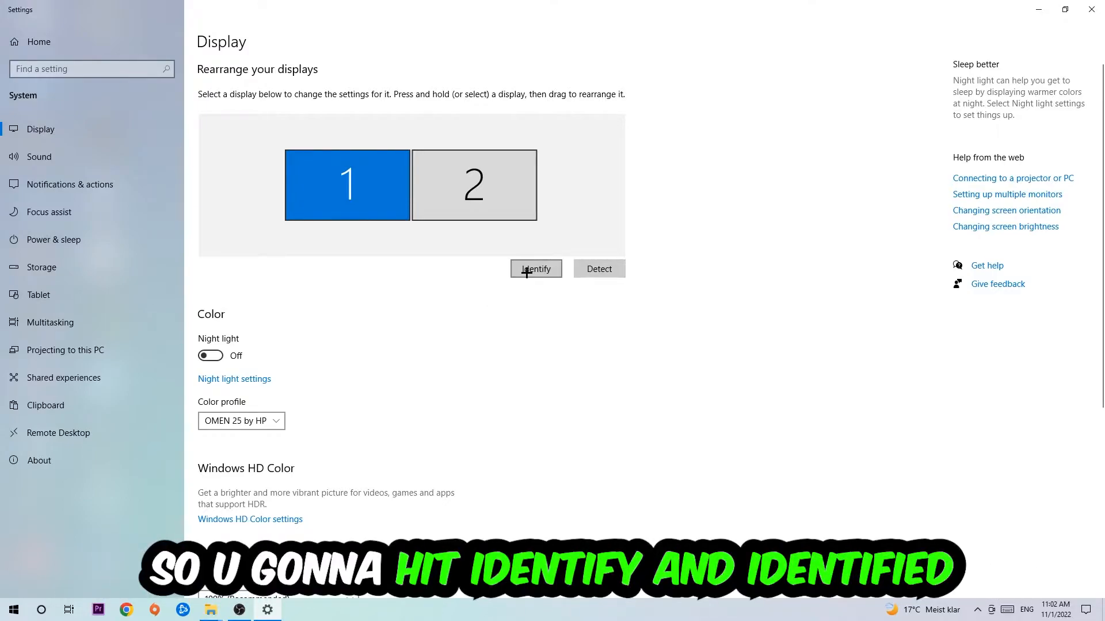
pyautogui.click(535, 269)
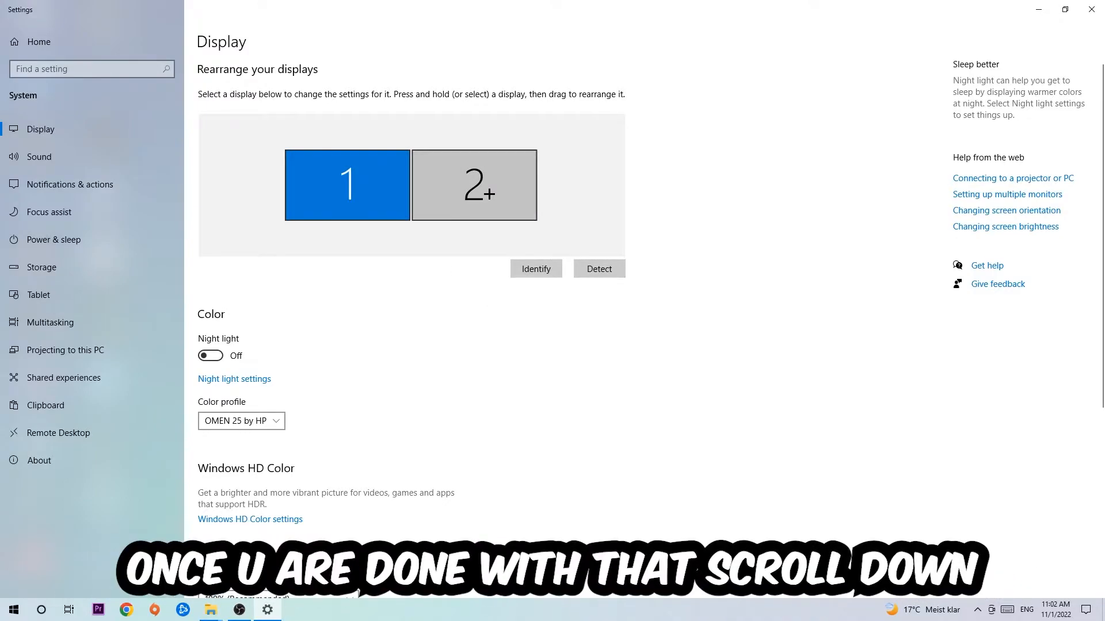
pyautogui.scroll(-3)
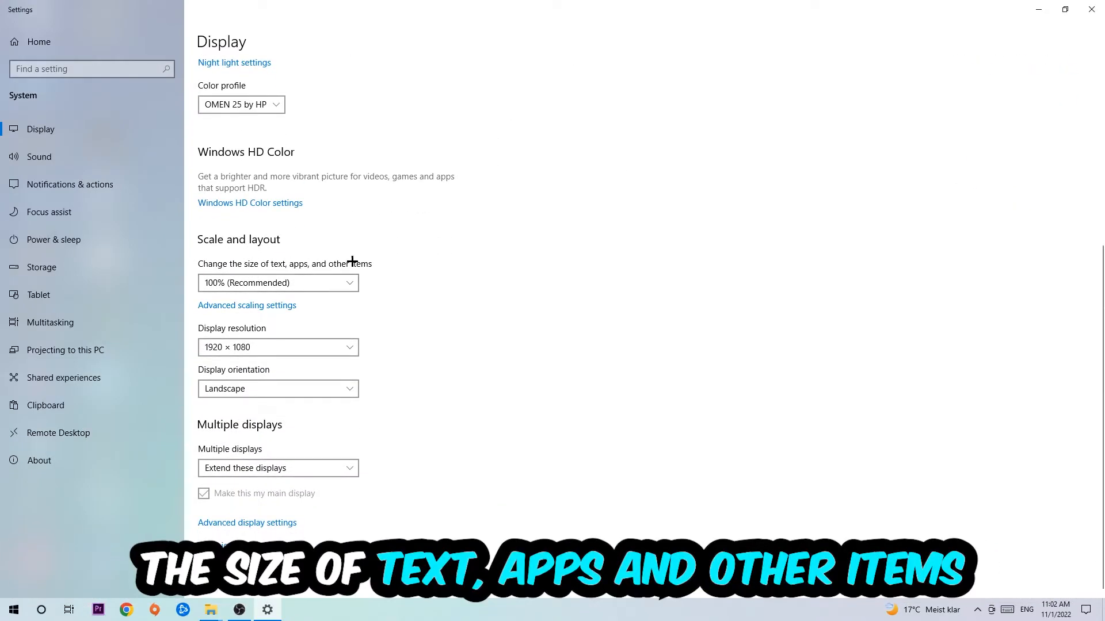
pyautogui.moveTo(355, 297)
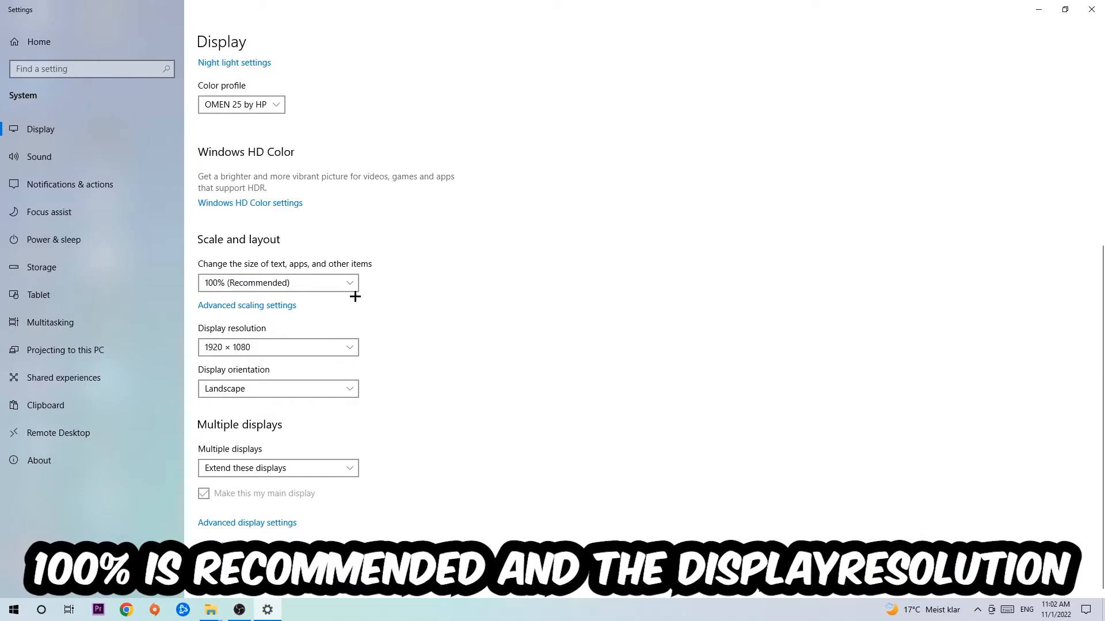
pyautogui.moveTo(411, 283)
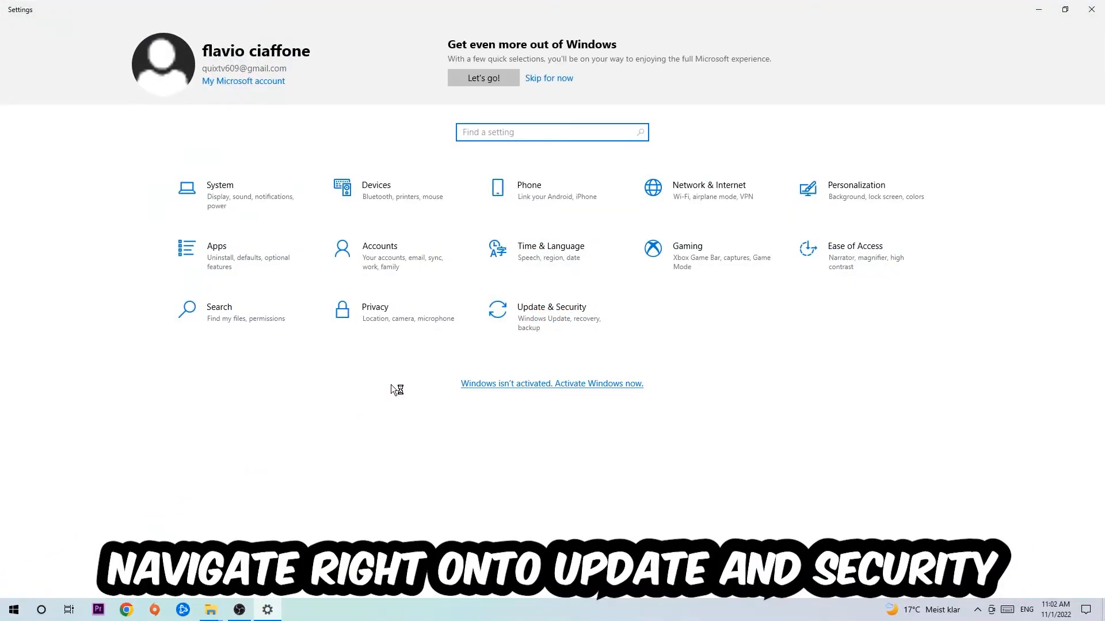
# Open Update & Security from the Settings home page.
pyautogui.click(551, 311)
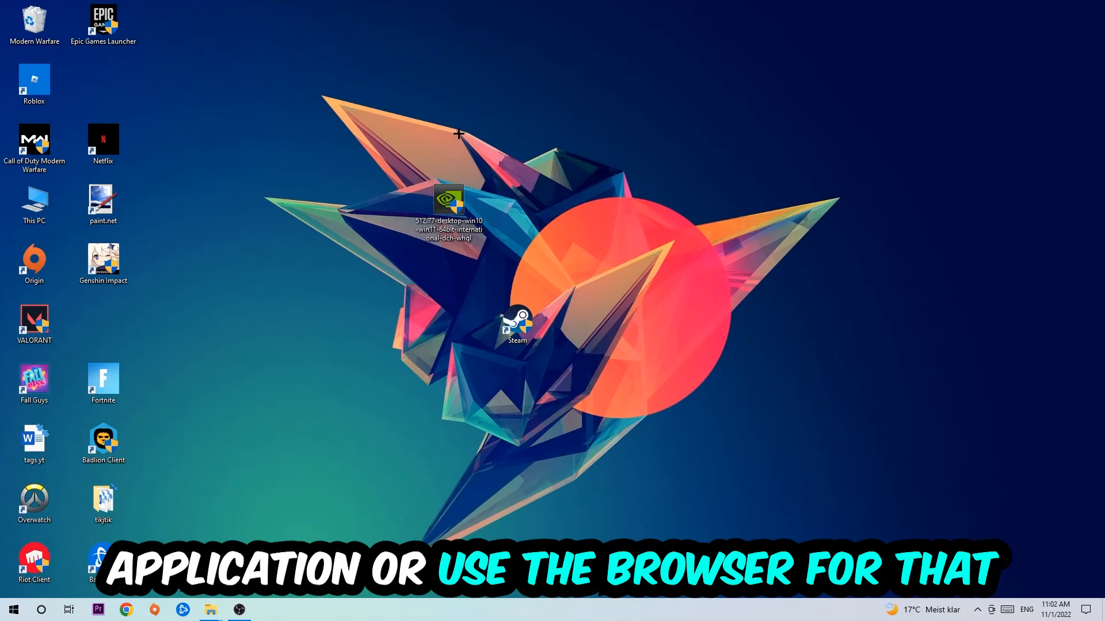
pyautogui.moveTo(457, 157)
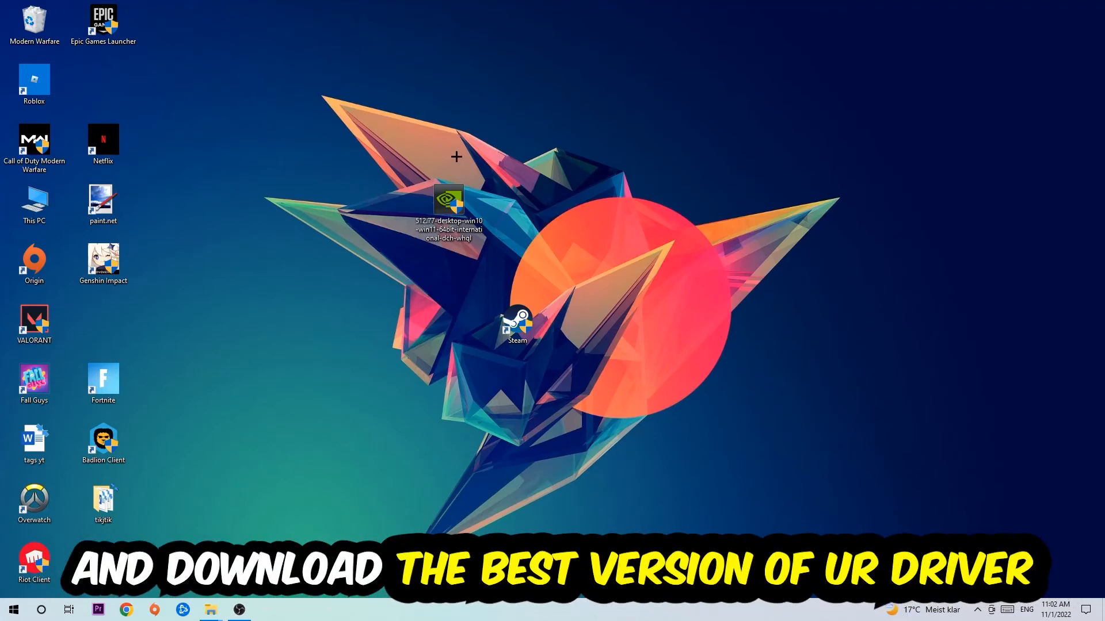